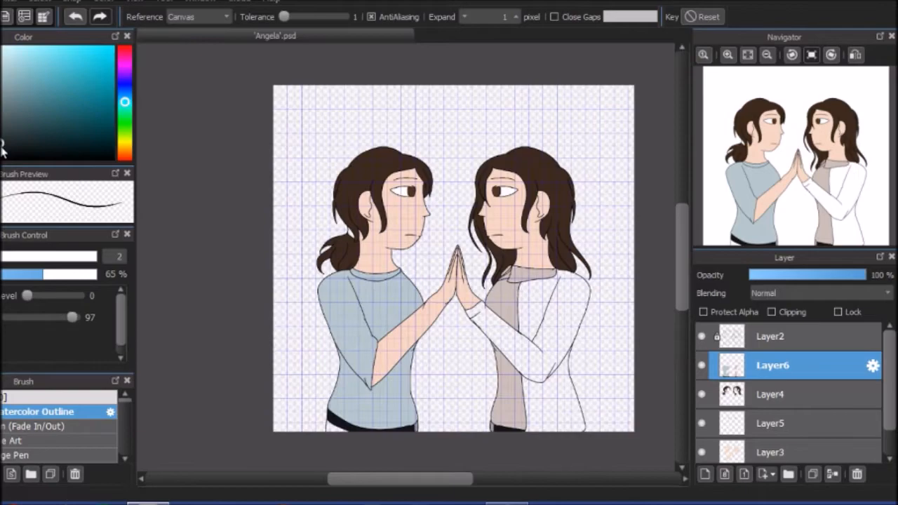
Pick a dark blue colour for the shadow fill over both girls.
click(7, 2)
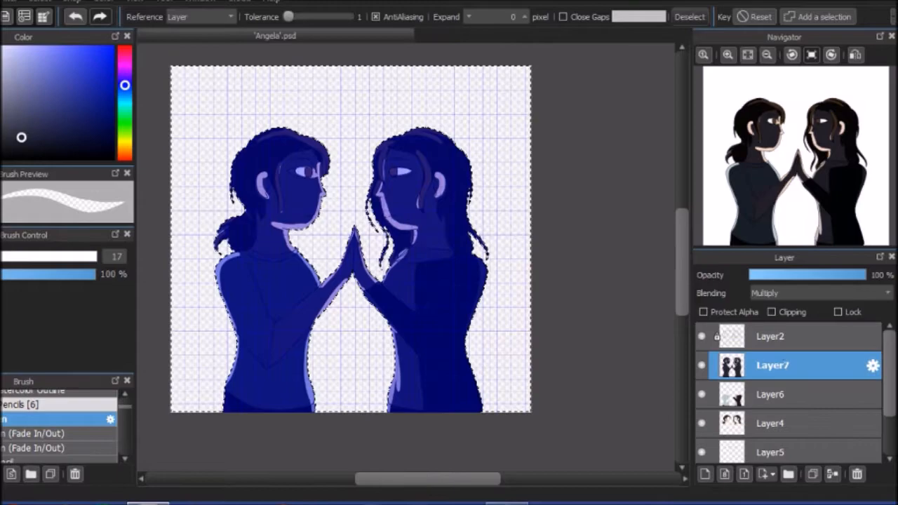
Start shading inside the girls' outlines on the clipped shadow layer.
click(769, 336)
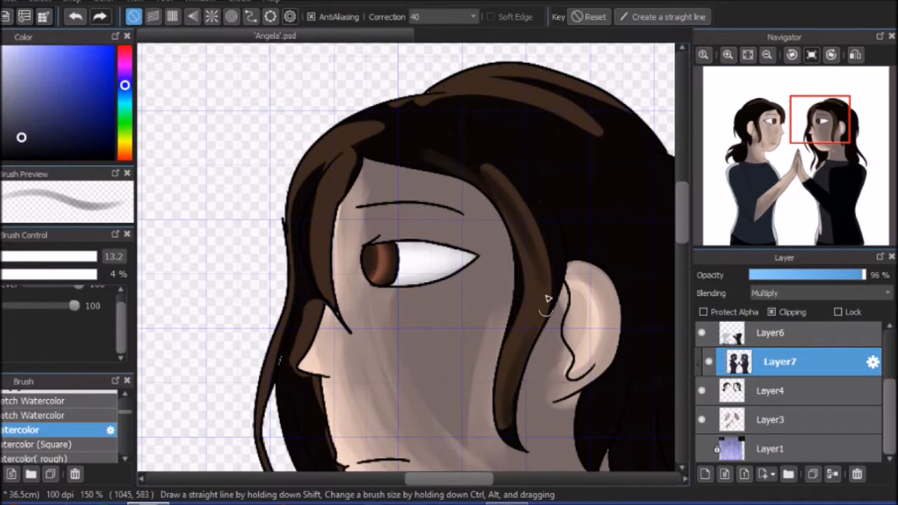
Choose a brown for shading the hair on Layer4.
click(771, 391)
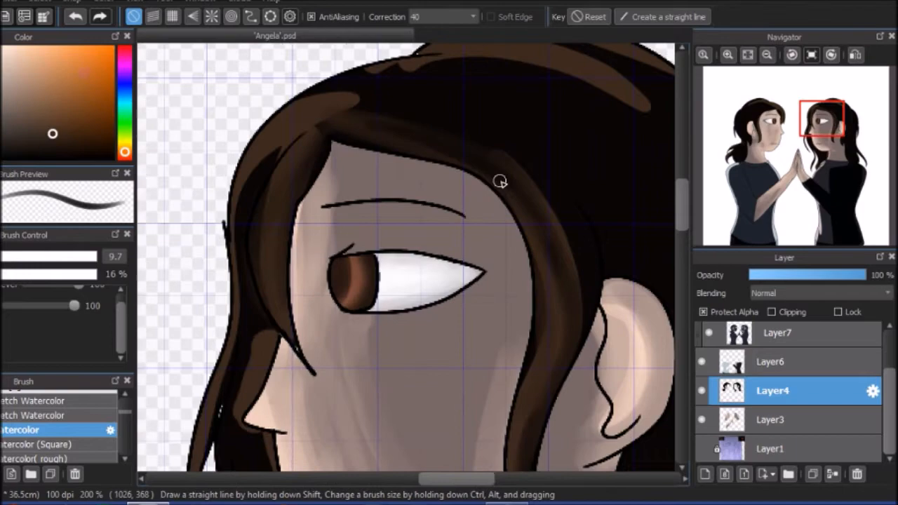
scroll(down, 3)
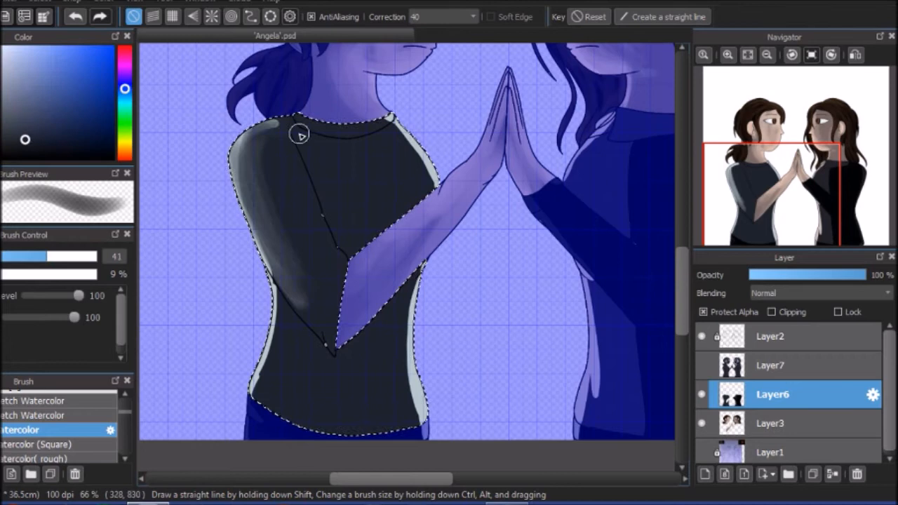
Paint grey highlights across the left girl's shirt and select the right girl's shirt.
drag(298, 134, 397, 182)
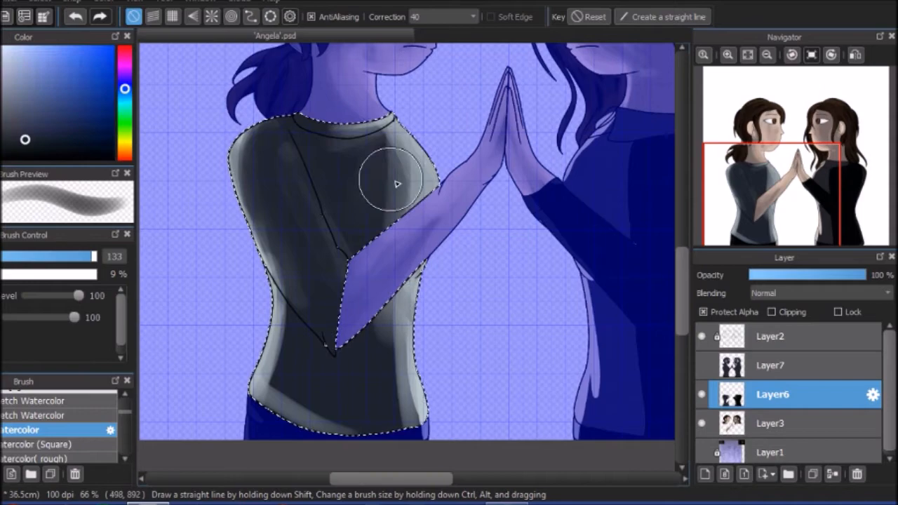
click(772, 336)
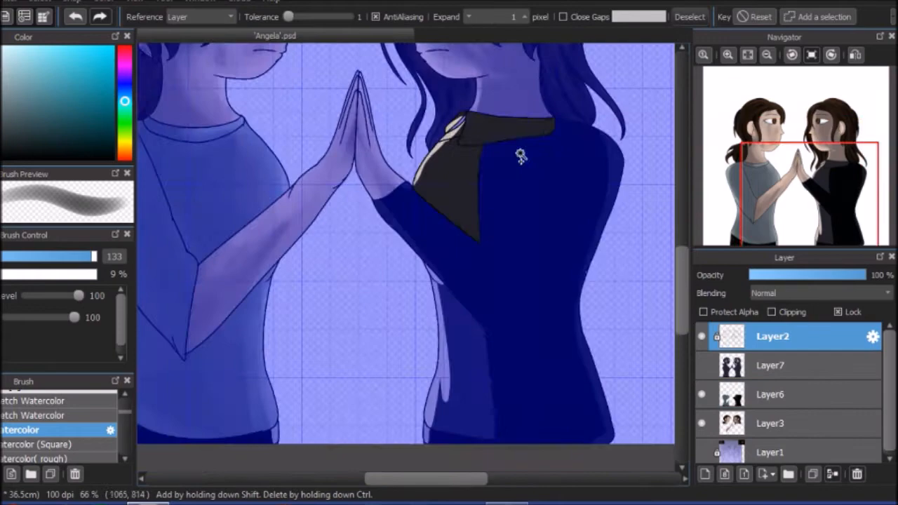
click(770, 395)
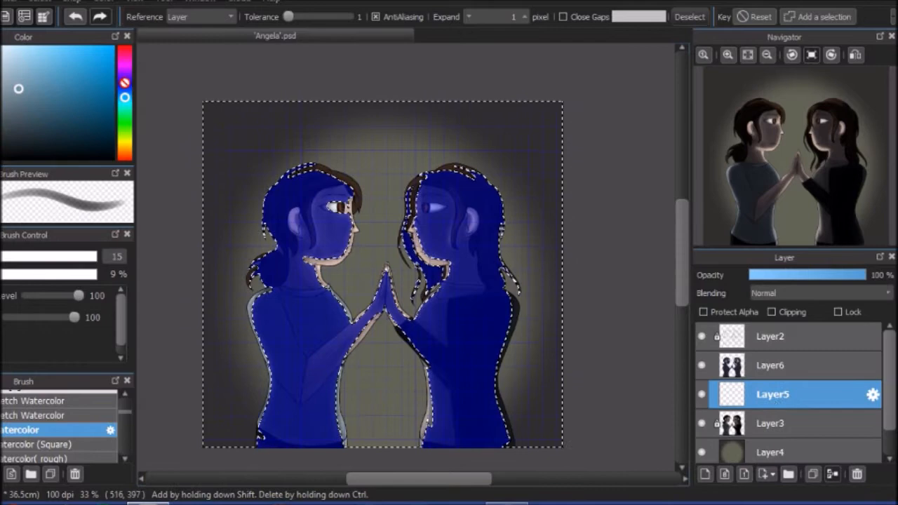
Paint warm yellow light onto the figures and select the yellow light layer.
click(779, 365)
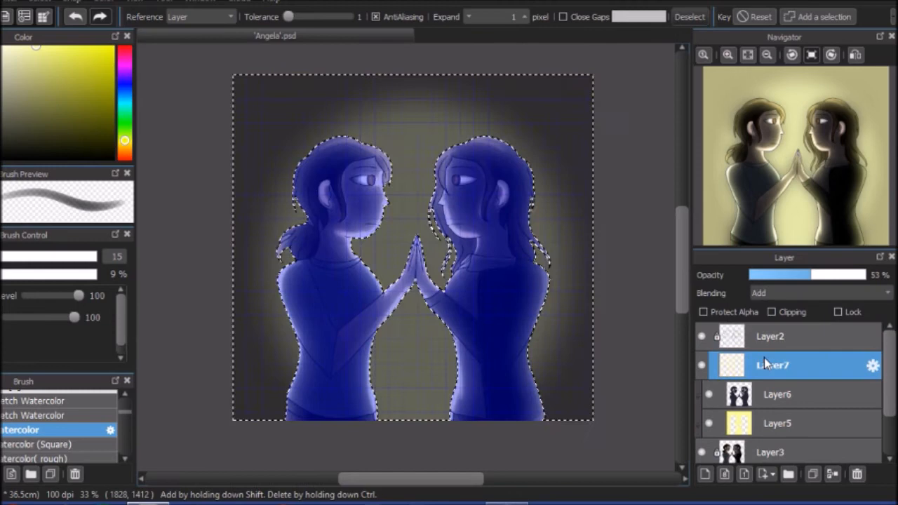
click(779, 423)
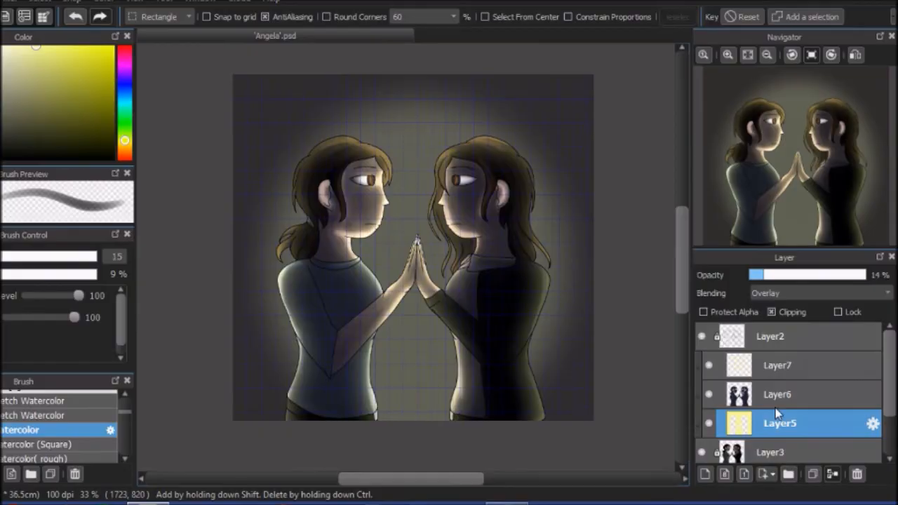